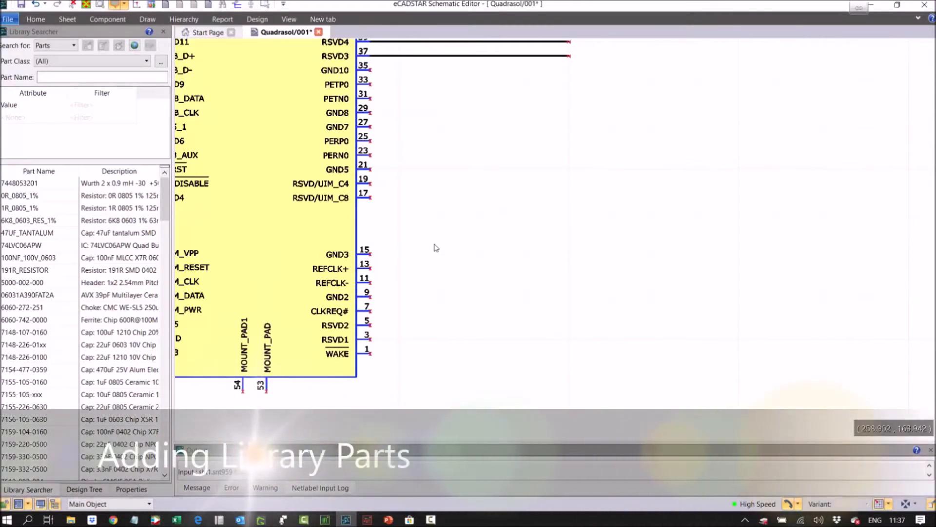
Step: Enter part name 91228 in the Library Searcher; no local parts match
left_click(101, 77)
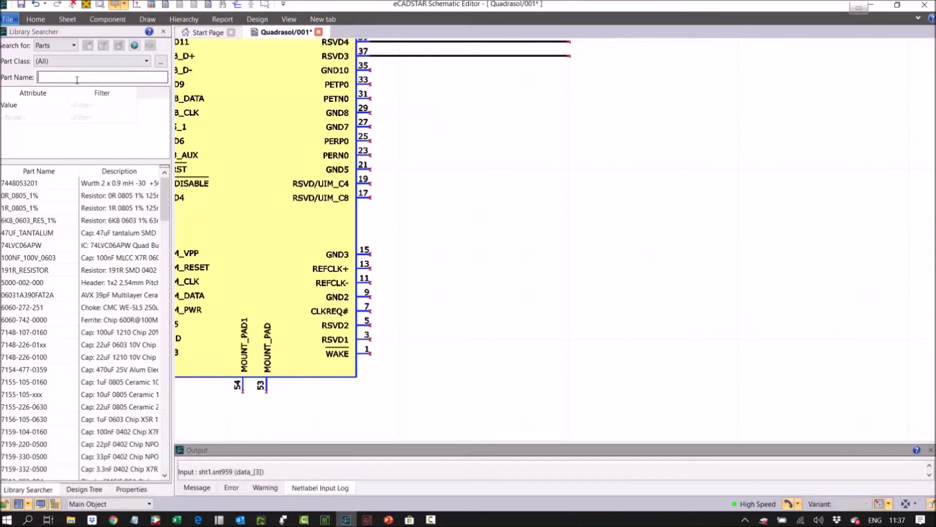
type("91")
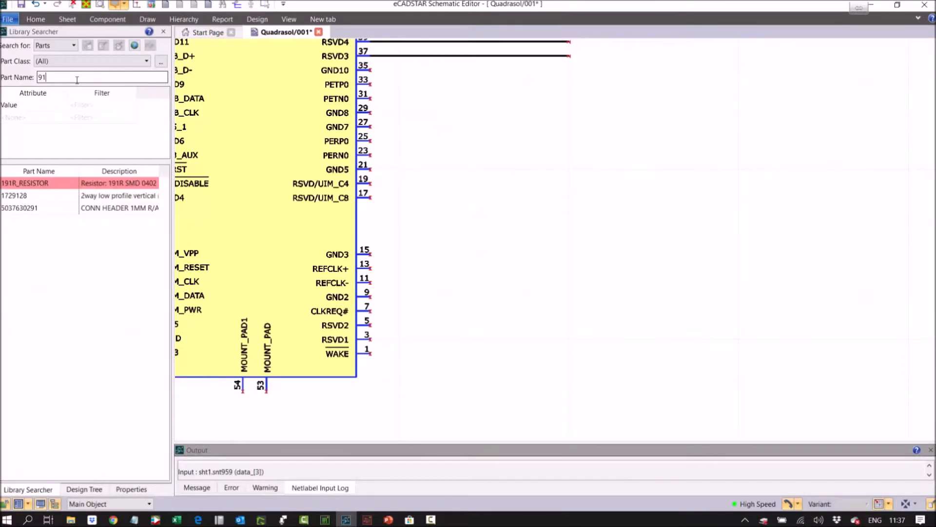
type("228")
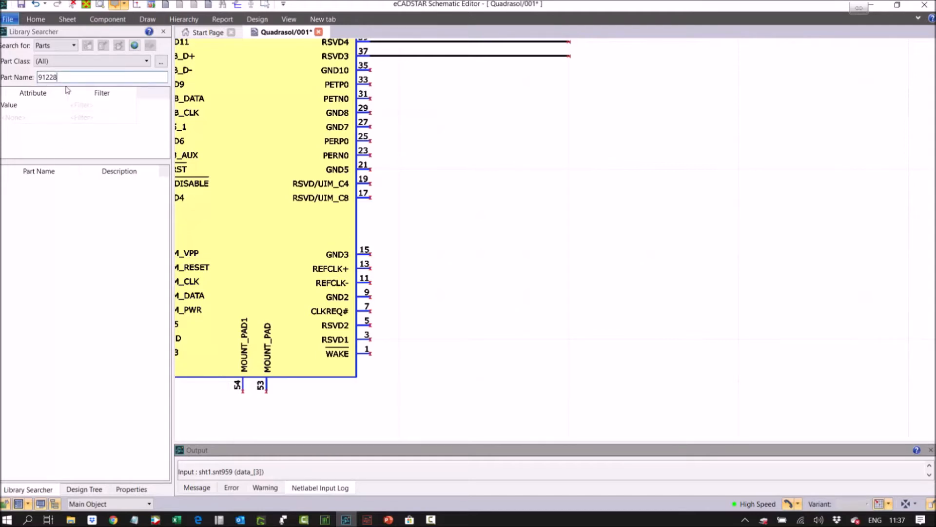
left_click(135, 46)
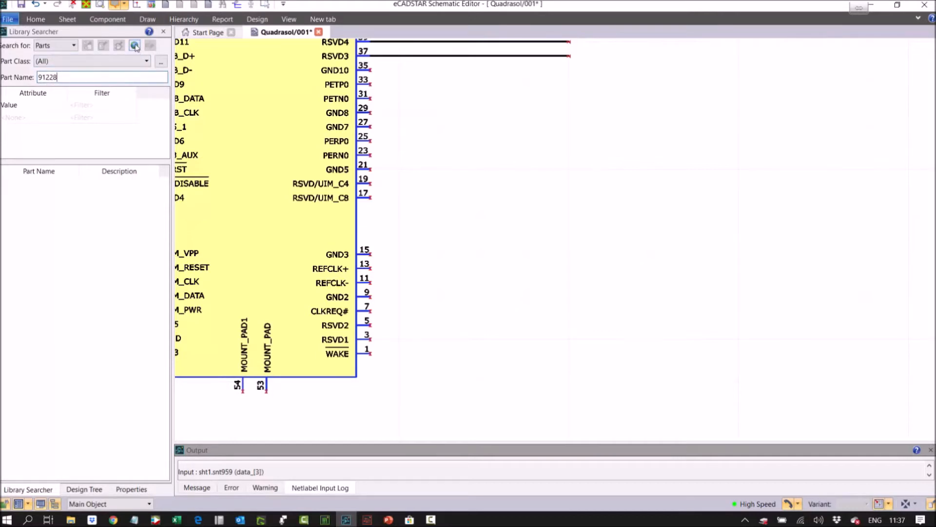
Step: Run the Zuken online component search for 91228
left_click(134, 45)
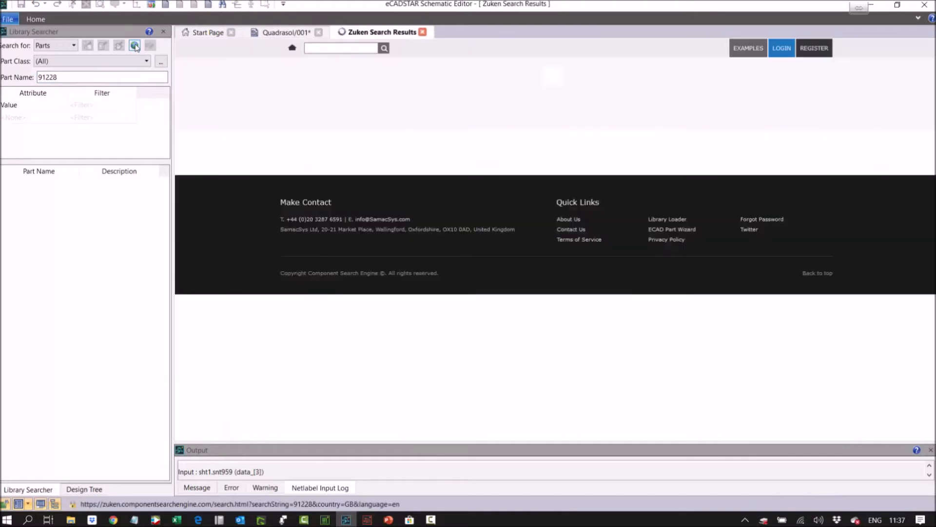
left_click(135, 46)
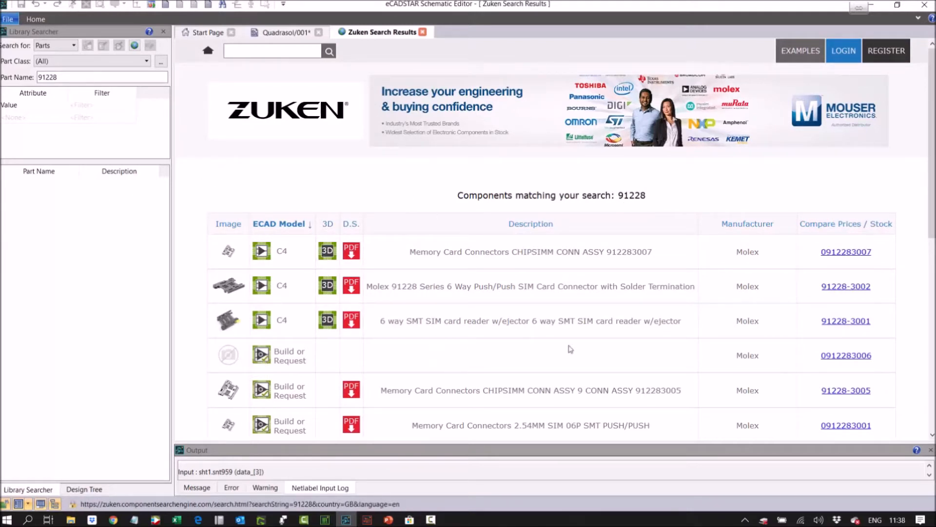
mouse_move(174, 193)
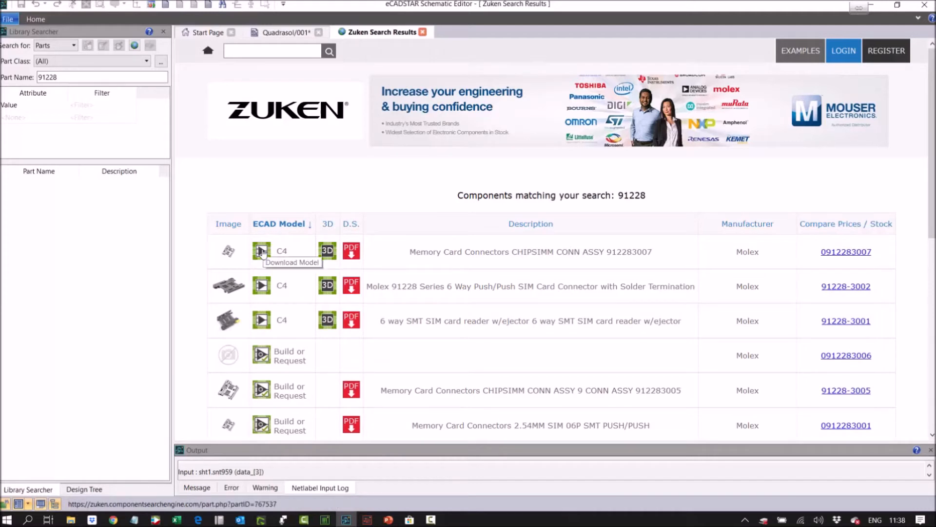
mouse_move(261, 355)
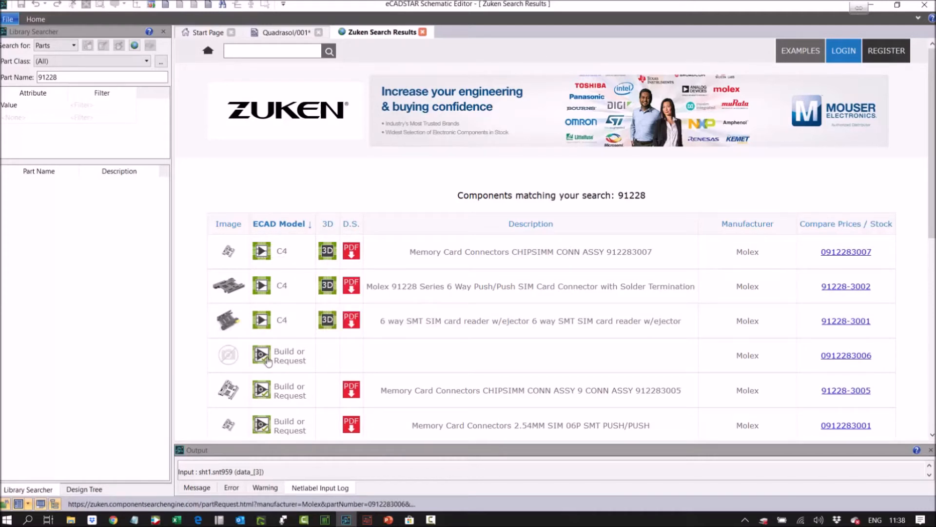
mouse_move(260, 356)
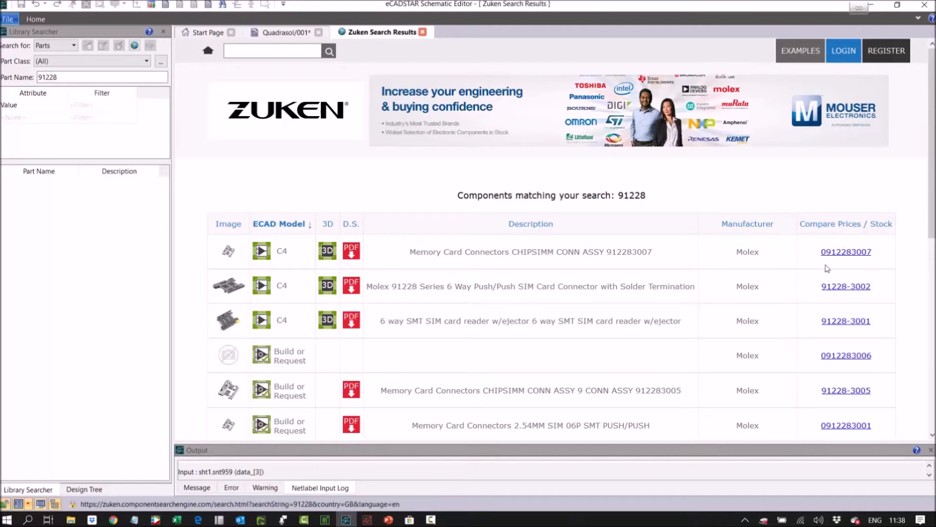
mouse_move(846, 251)
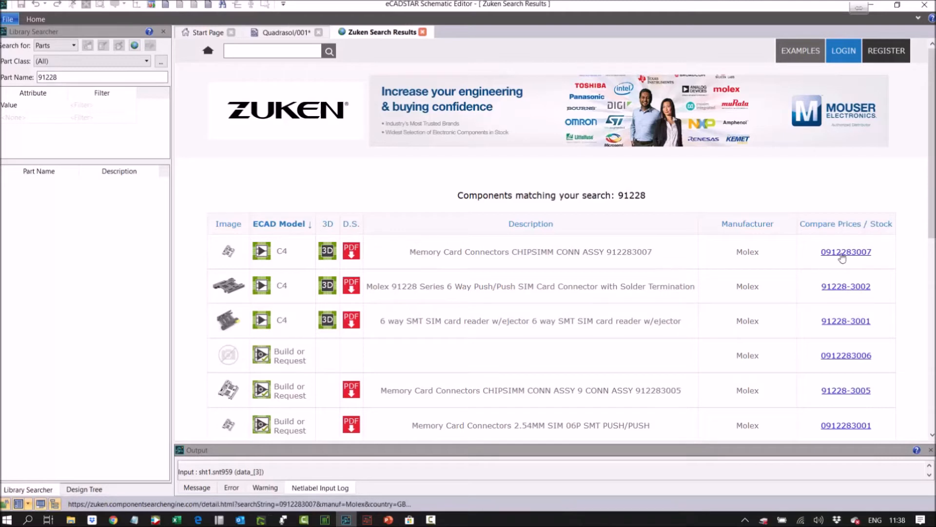
left_click(845, 251)
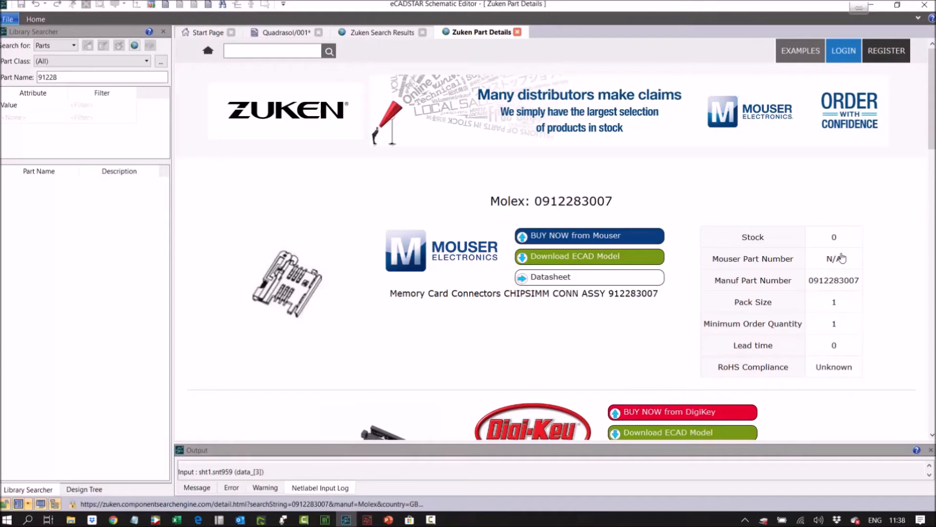
mouse_move(457, 219)
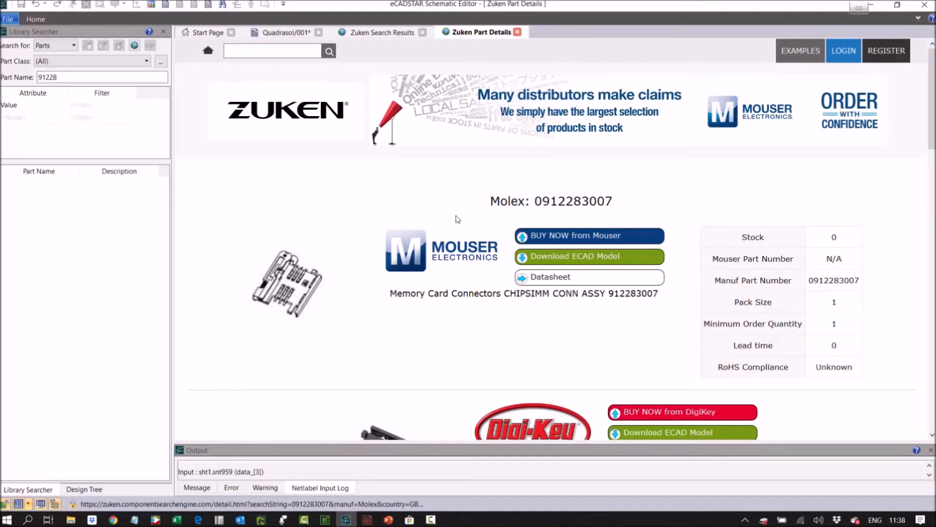
scroll("down", 3)
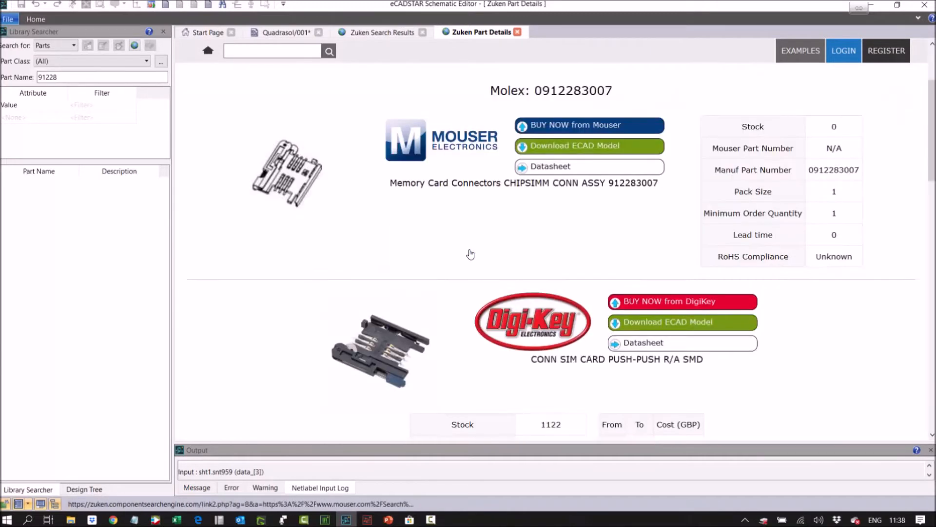
scroll("down", 3)
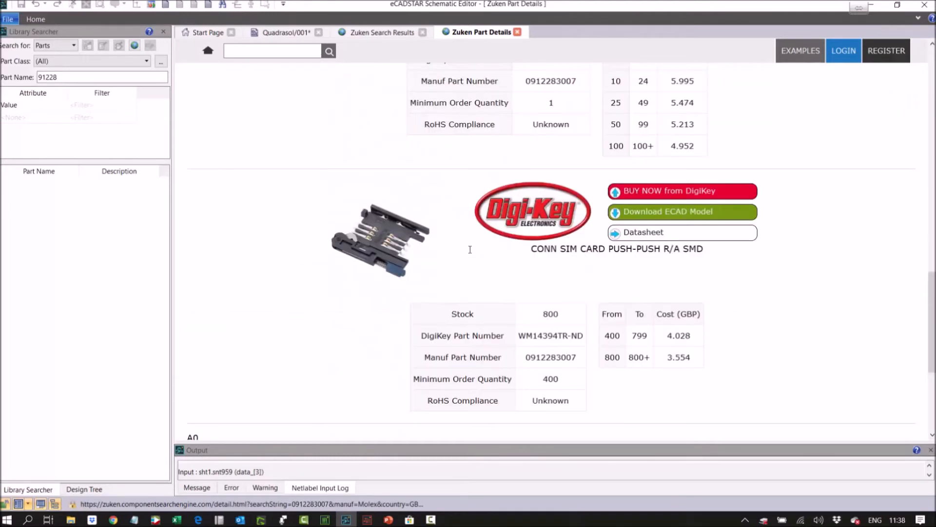
scroll("up", 3)
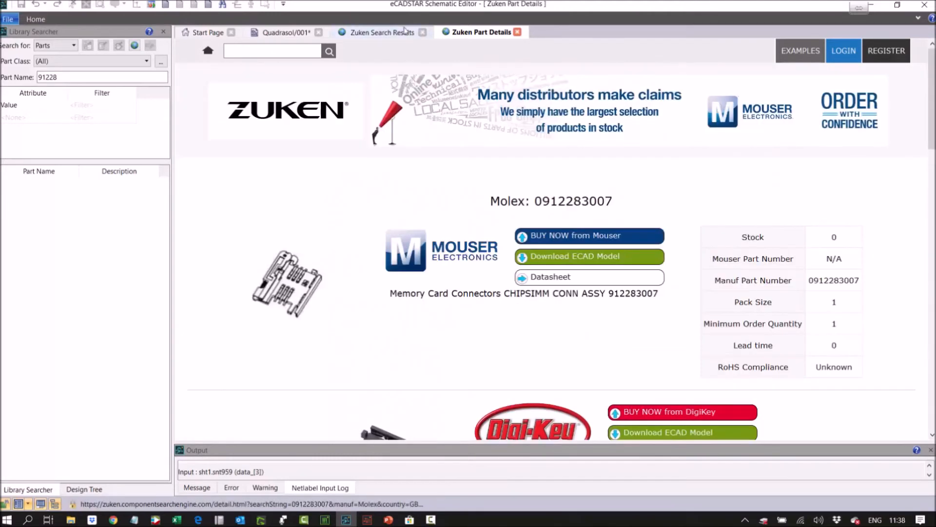
Step: Sign in to download the LIB_0912283007.zip ECAD model
left_click(381, 31)
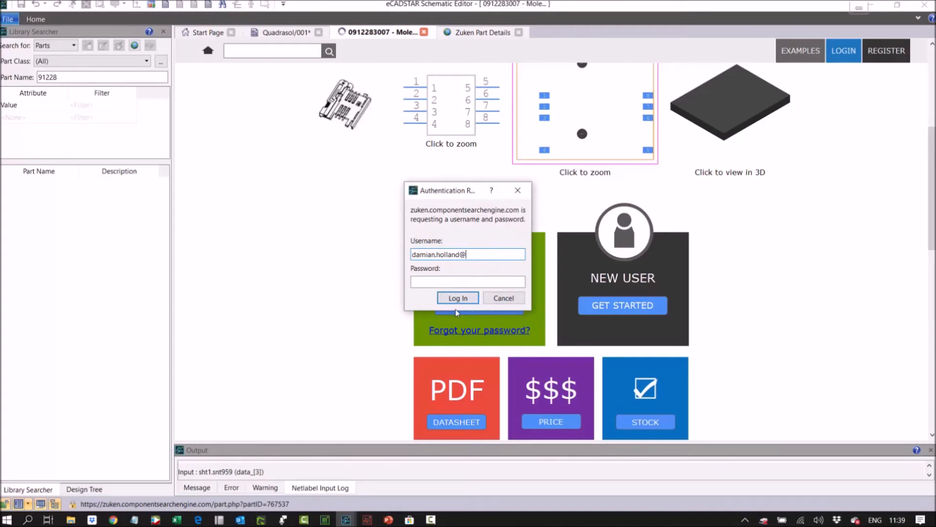
type("quadras")
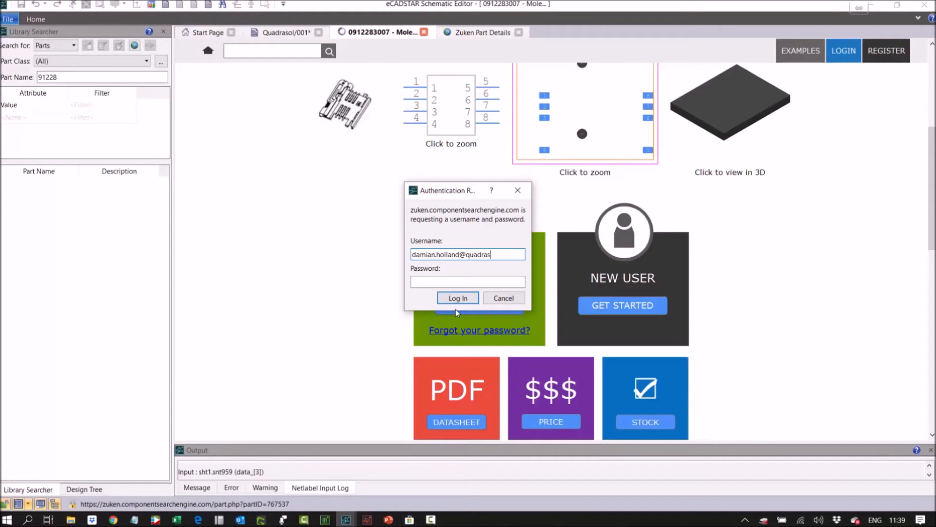
type("ol.co.uk")
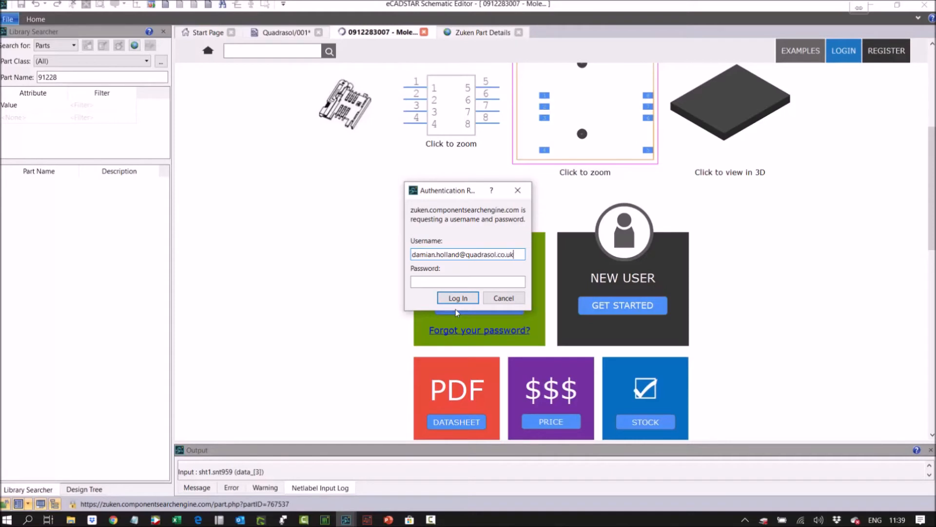
left_click(457, 298)
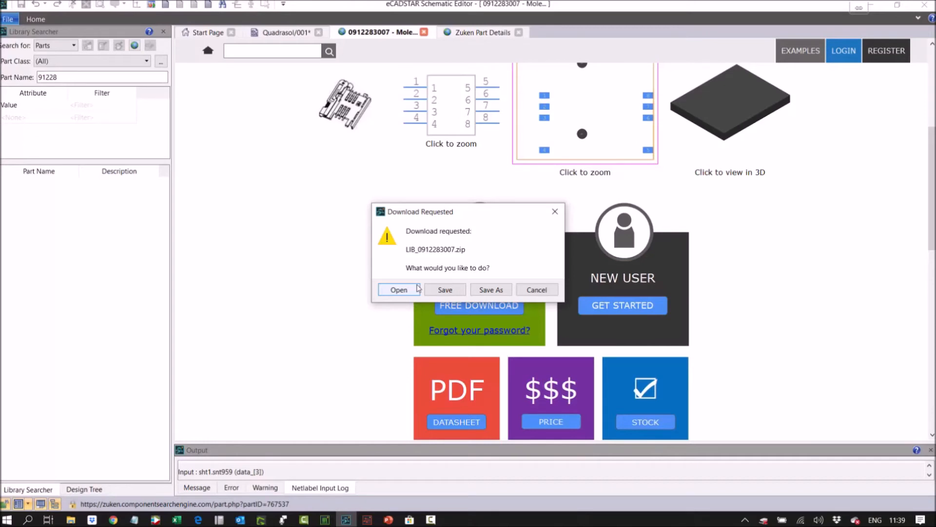
Step: Open the LIB_0912283007.zip archive and merge it into the library
left_click(398, 289)
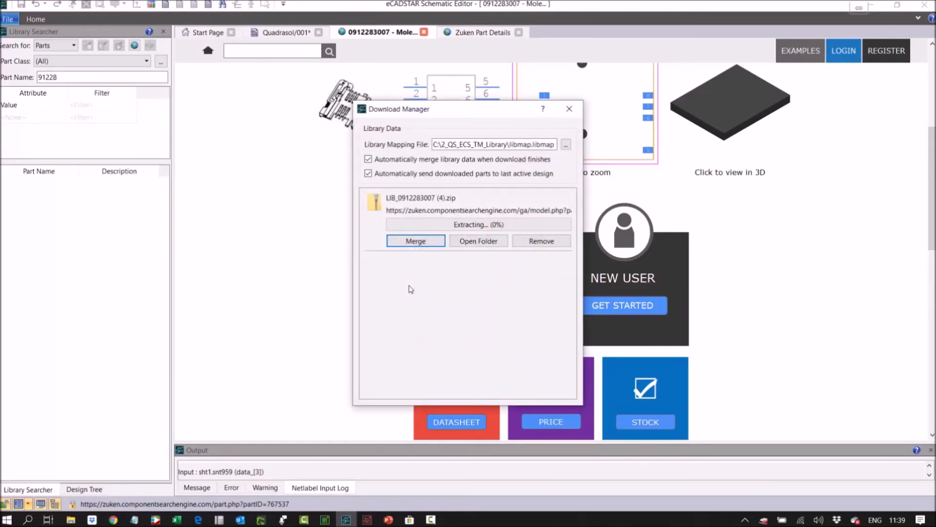
left_click(415, 240)
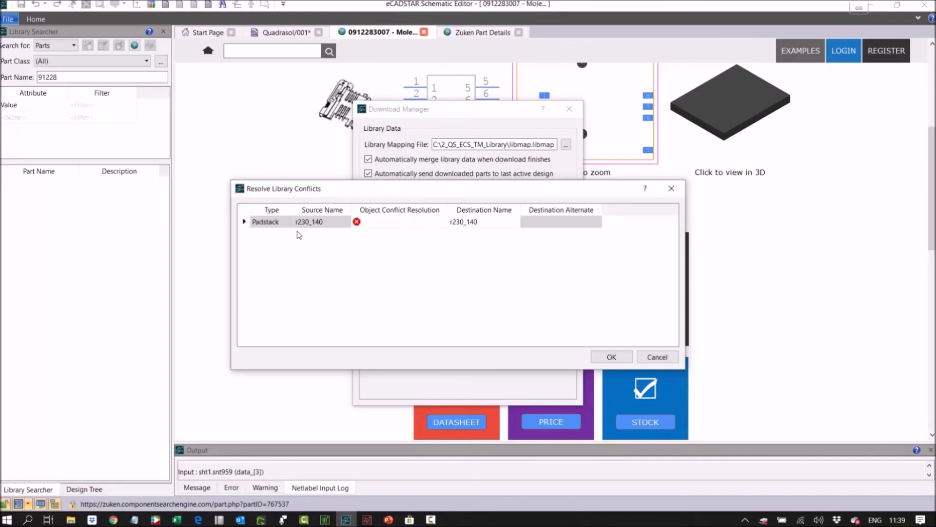
mouse_move(309, 191)
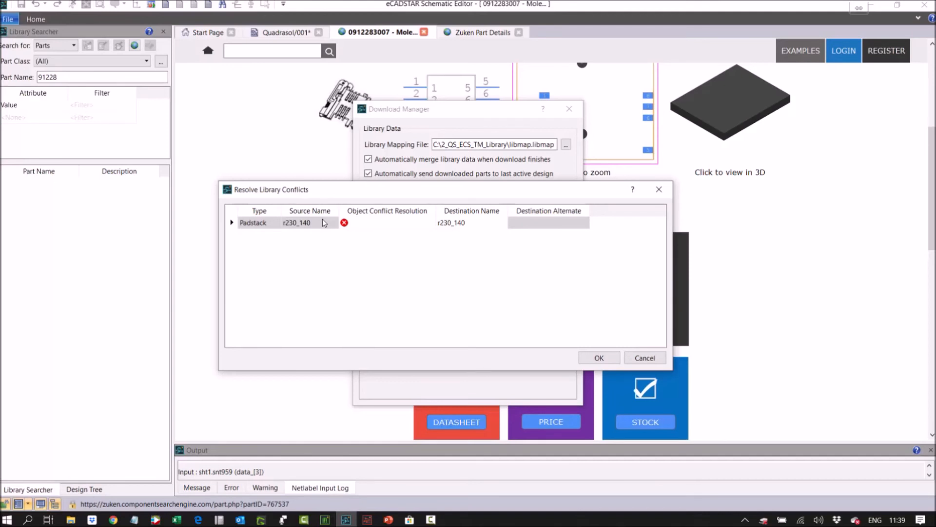
mouse_move(333, 240)
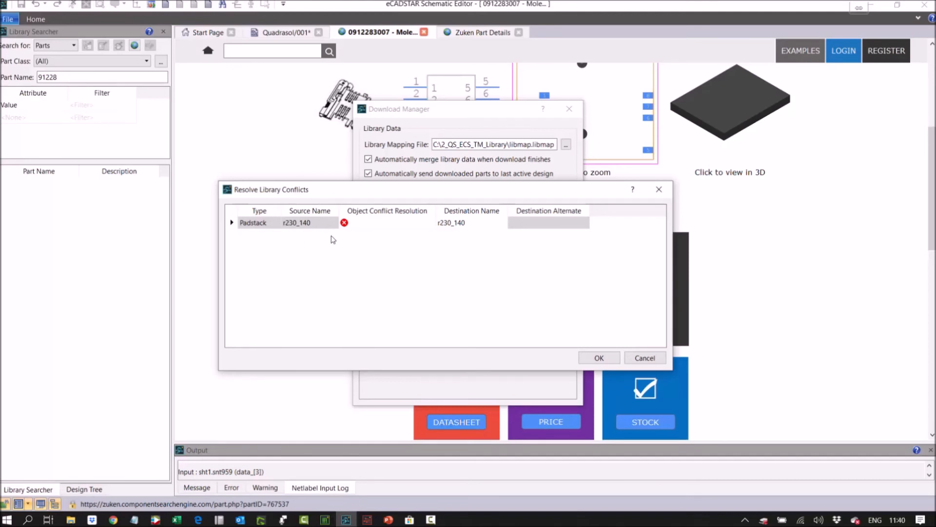
mouse_move(381, 225)
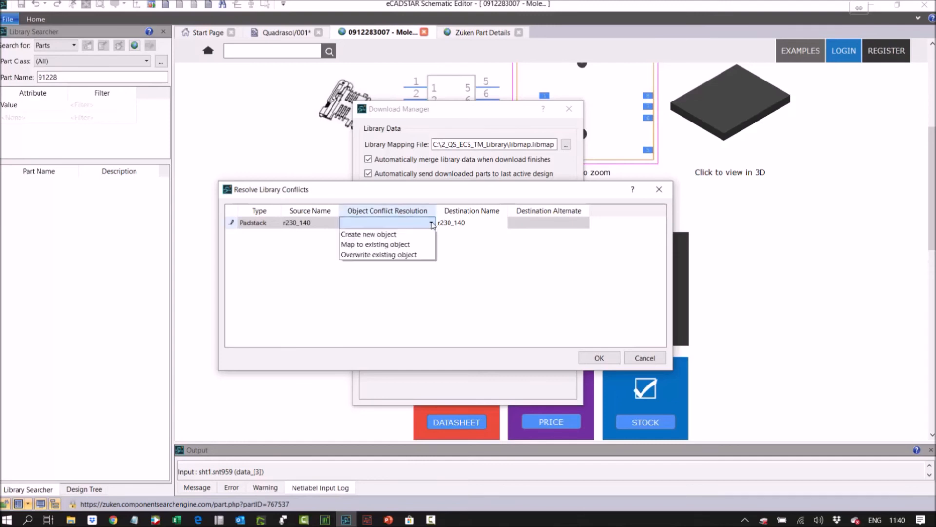
Step: Map the r230_140 padstack to the existing object and accept the merge
left_click(375, 245)
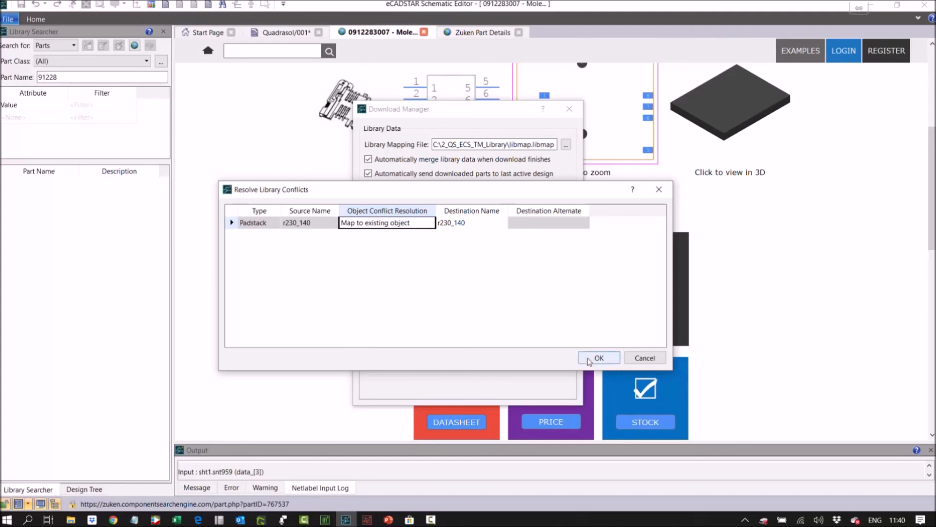
left_click(598, 358)
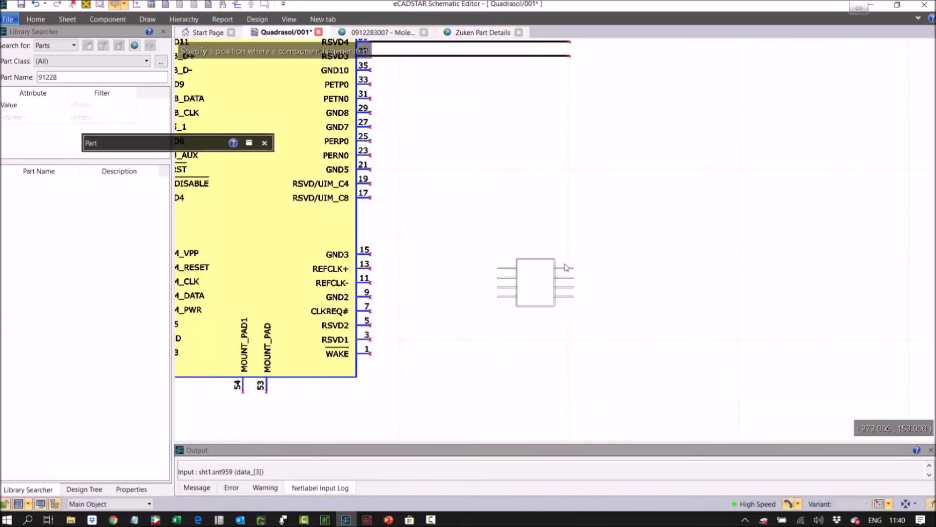
mouse_move(624, 192)
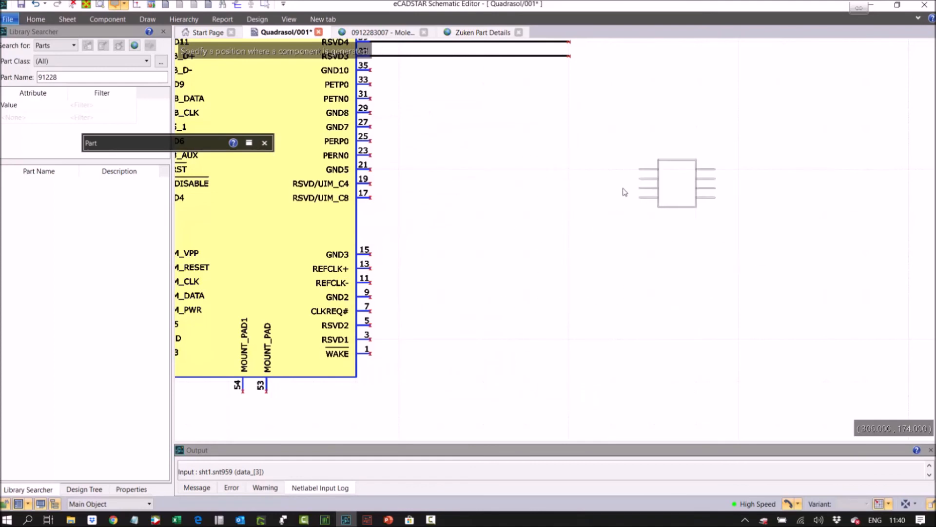